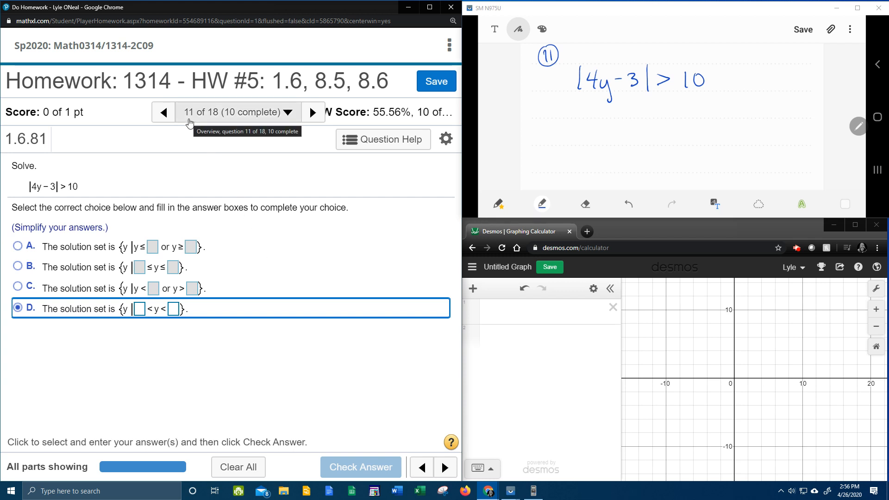
mouse_move(94, 135)
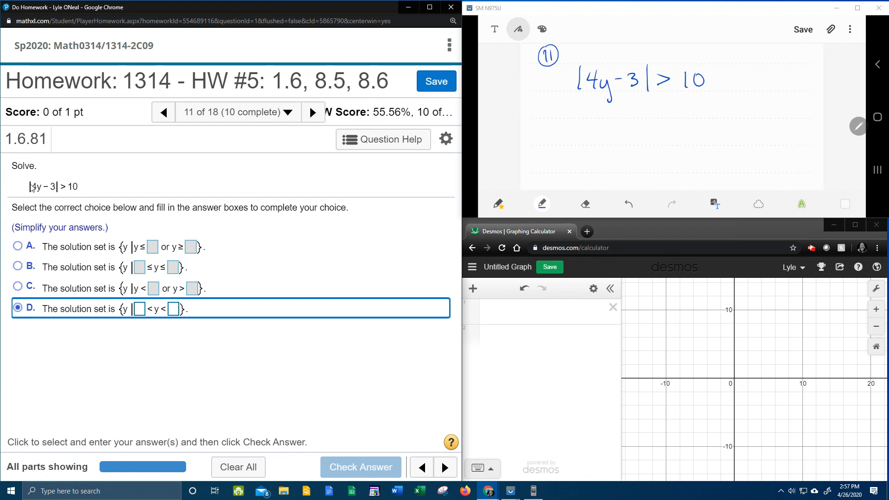
mouse_move(77, 197)
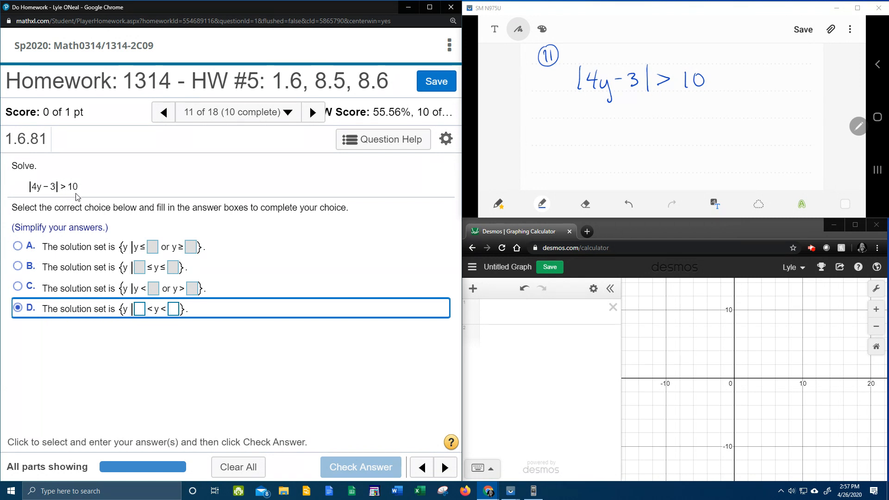
mouse_move(647, 96)
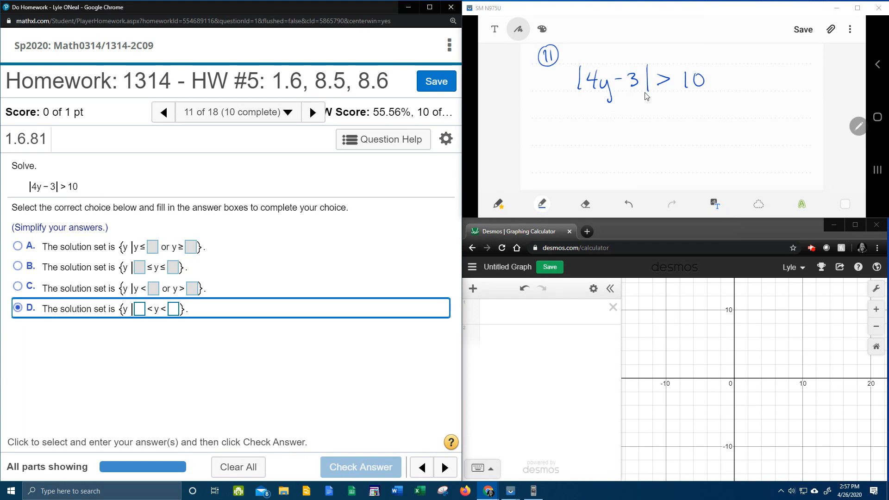
mouse_move(583, 101)
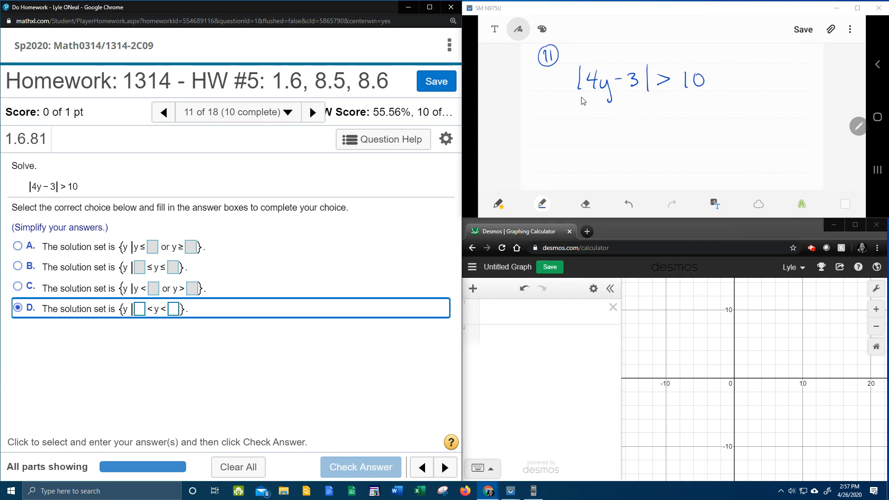
mouse_move(800, 63)
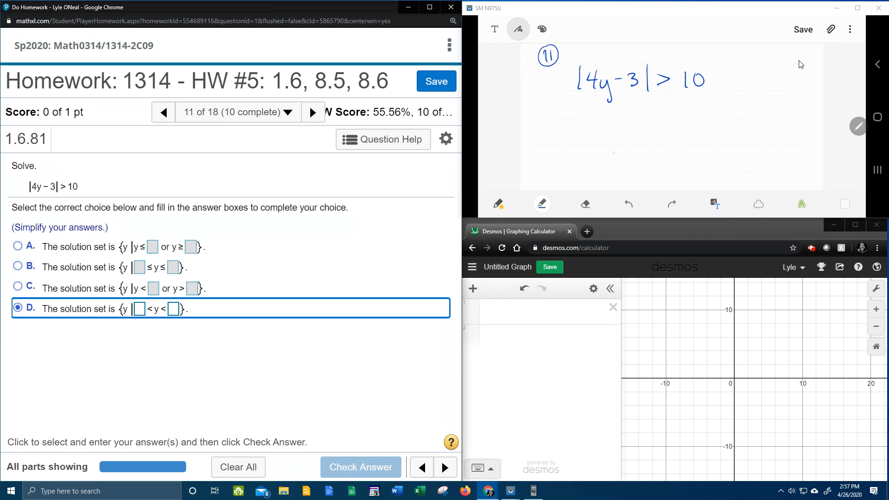
Step: Draw two arrows under |4y−3| > 10 and write the cases 4y−3 > 10 and 4y−3 < −10
left_click_drag(617, 105, 591, 131)
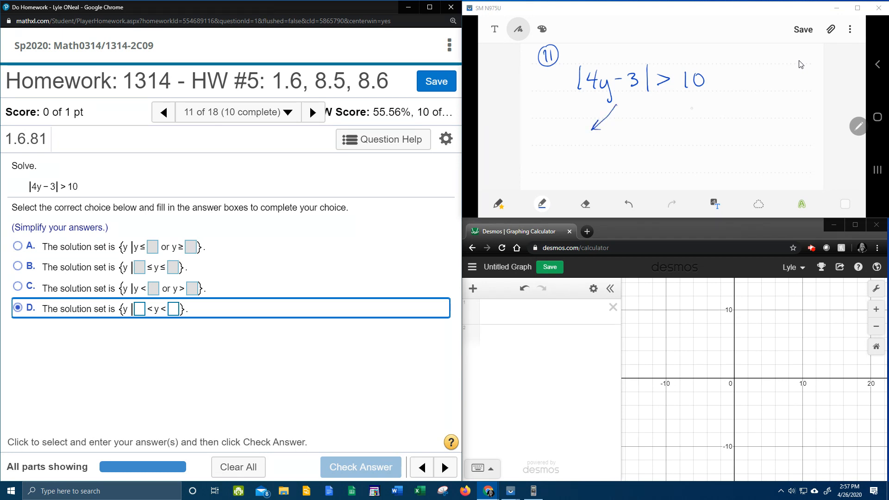
left_click_drag(686, 105, 705, 125)
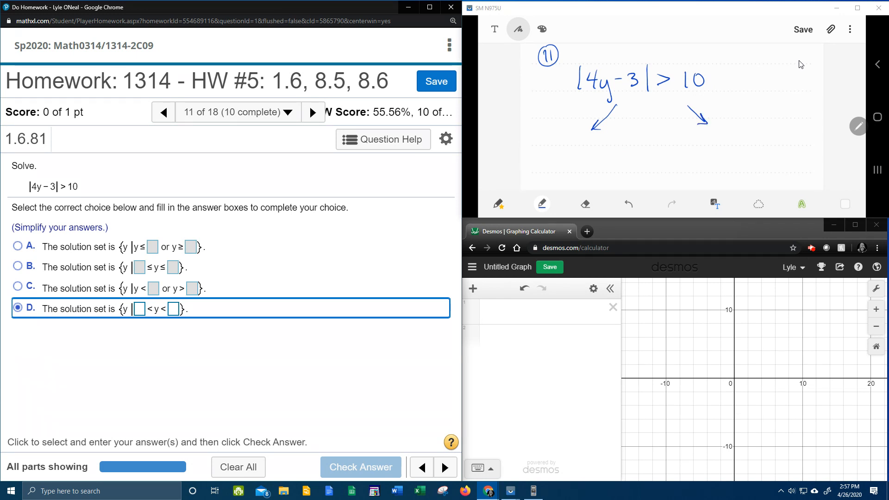
left_click_drag(570, 147, 564, 156)
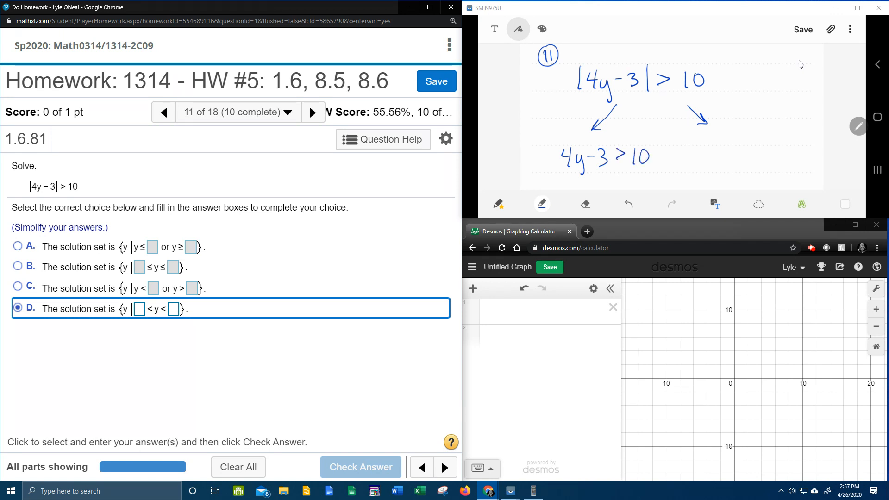
left_click_drag(703, 145, 712, 156)
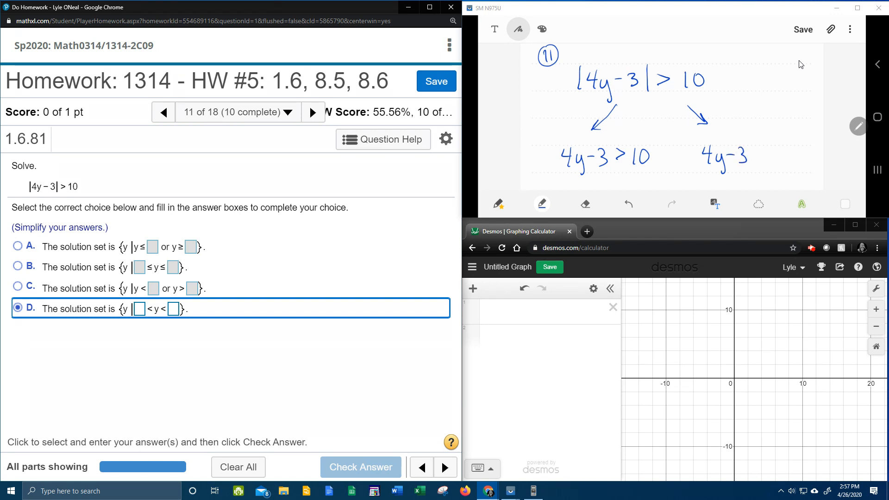
left_click_drag(590, 95, 641, 92)
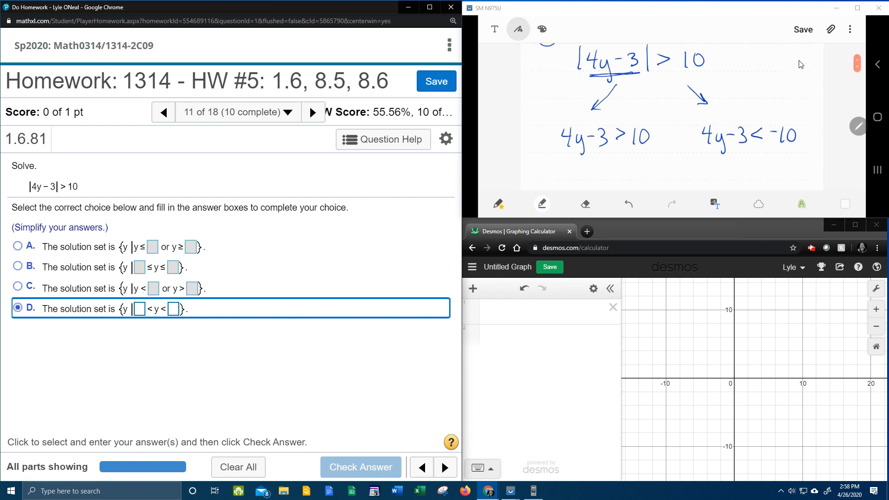
Step: Link the two cases, circle the greater-than sign, and join them with 'or'
left_click_drag(658, 146, 692, 146)
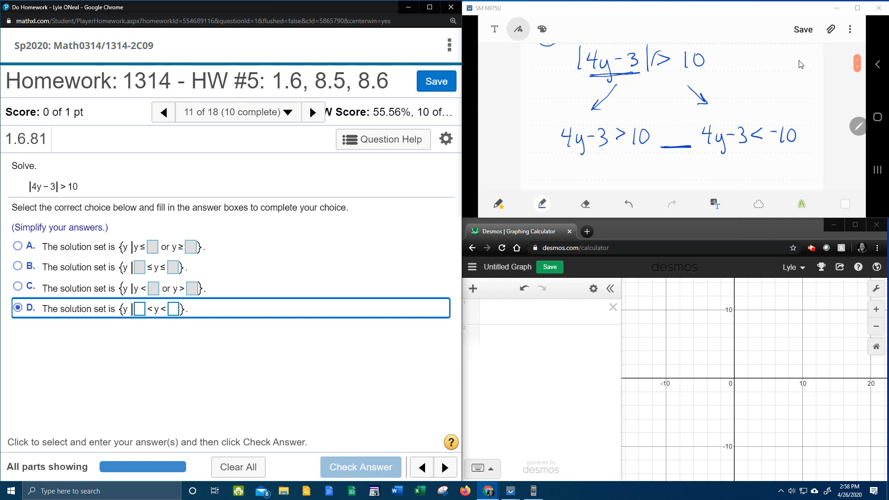
left_click_drag(652, 62, 672, 60)
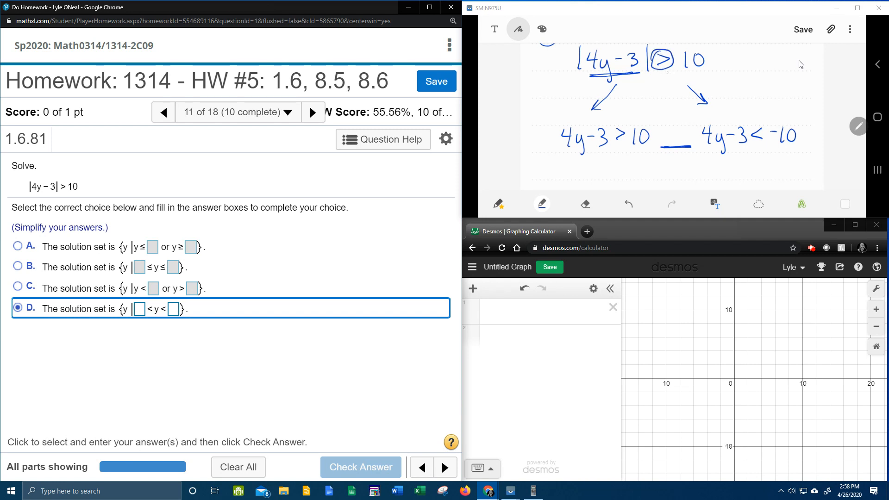
left_click_drag(666, 71, 673, 114)
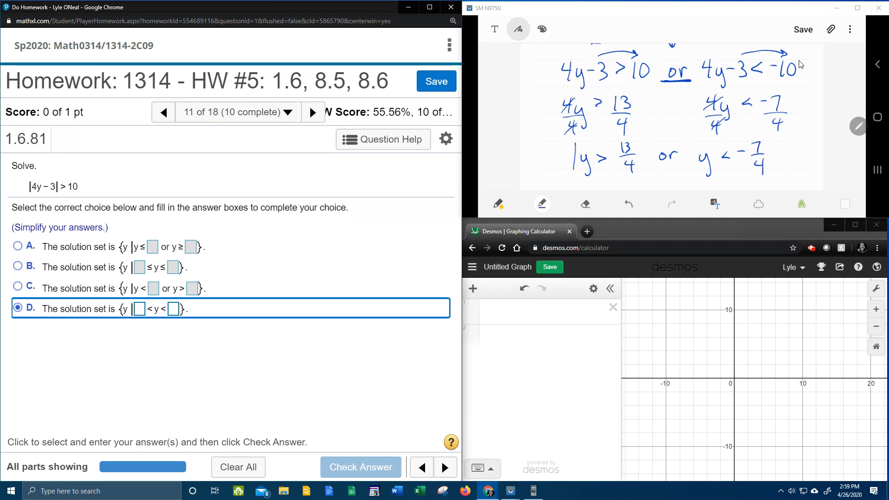
Step: Box the result y > 13/4 or y < −7/4 and start a number line below it
left_click_drag(576, 138, 771, 176)
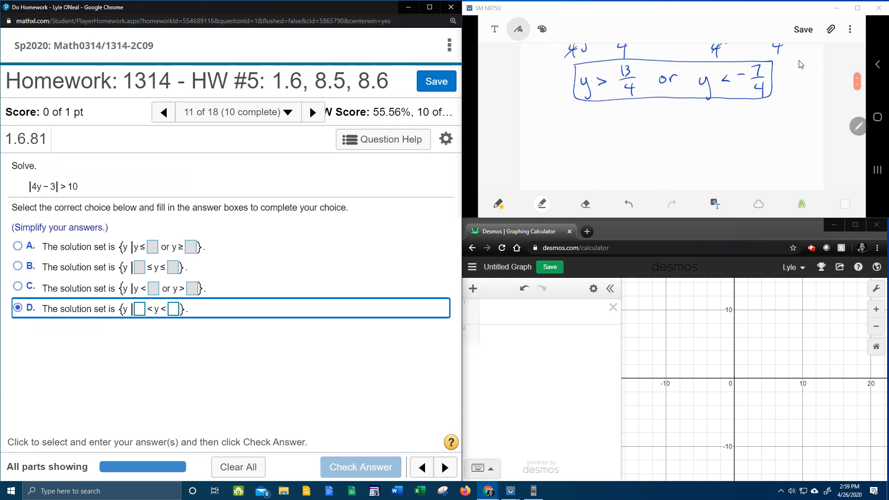
left_click_drag(564, 132, 772, 126)
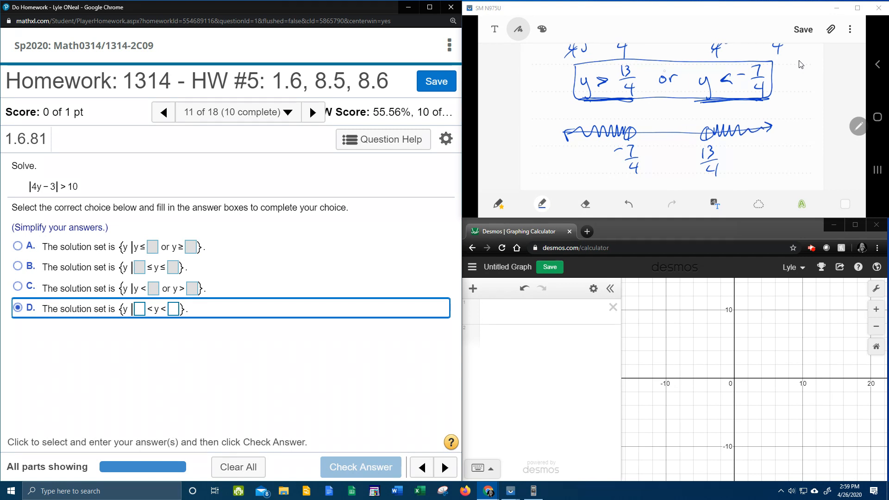
Step: Label the number line's ends −∞ and ∞
left_click_drag(652, 77, 680, 76)
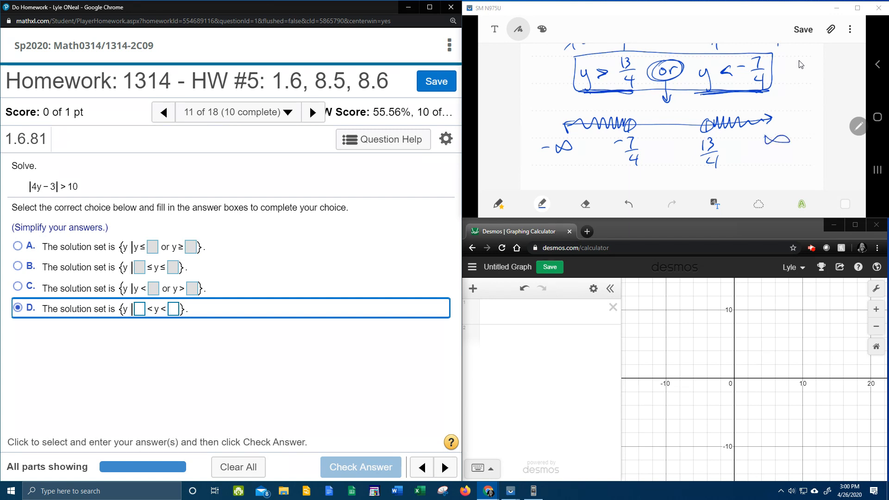
mouse_move(159, 231)
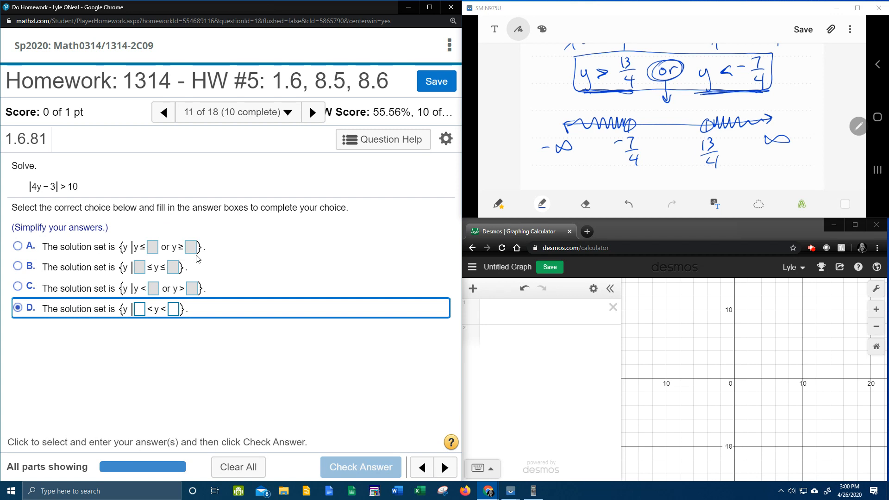
mouse_move(193, 272)
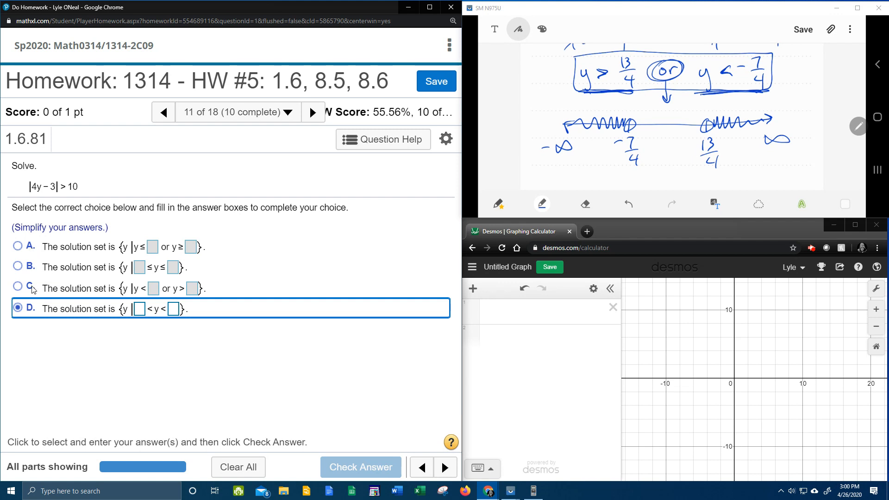
mouse_move(164, 253)
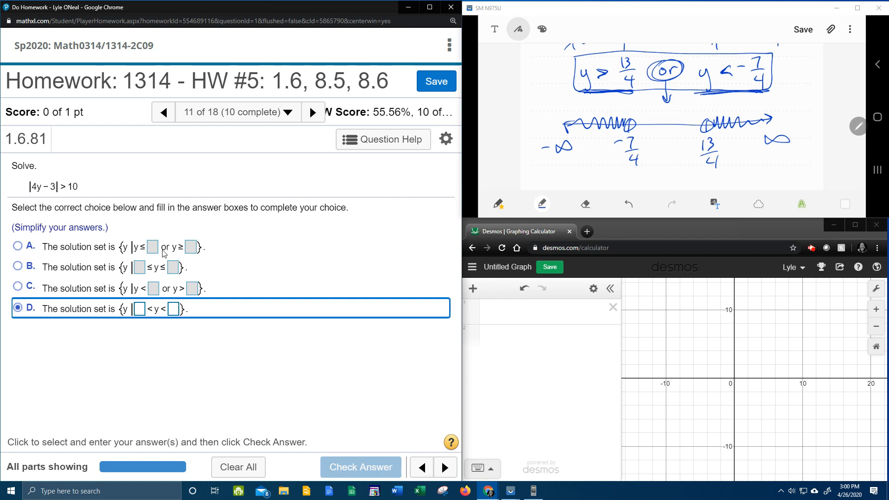
mouse_move(175, 295)
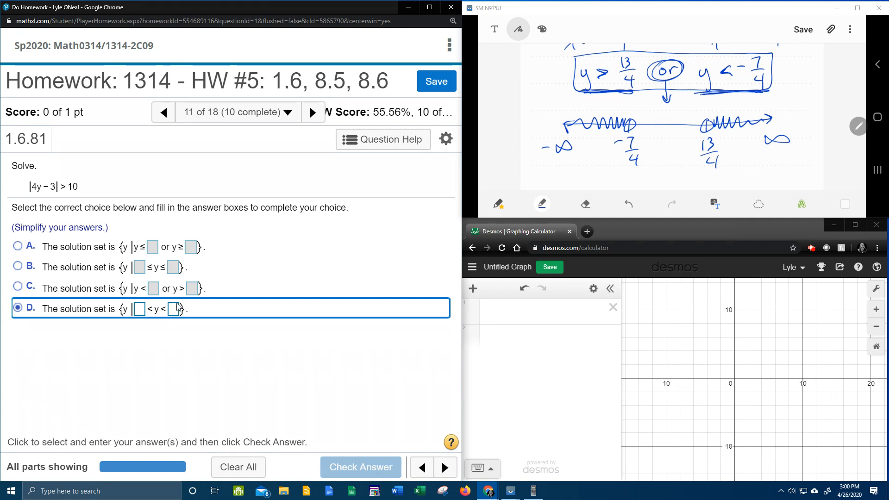
mouse_move(165, 291)
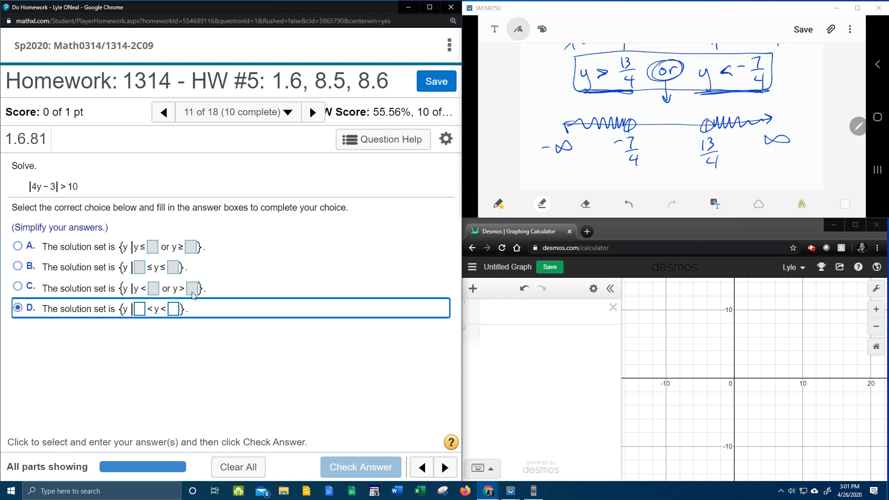
Step: Select choice C, fill in −7/4 and 13/4, and check the answer
left_click(19, 288)
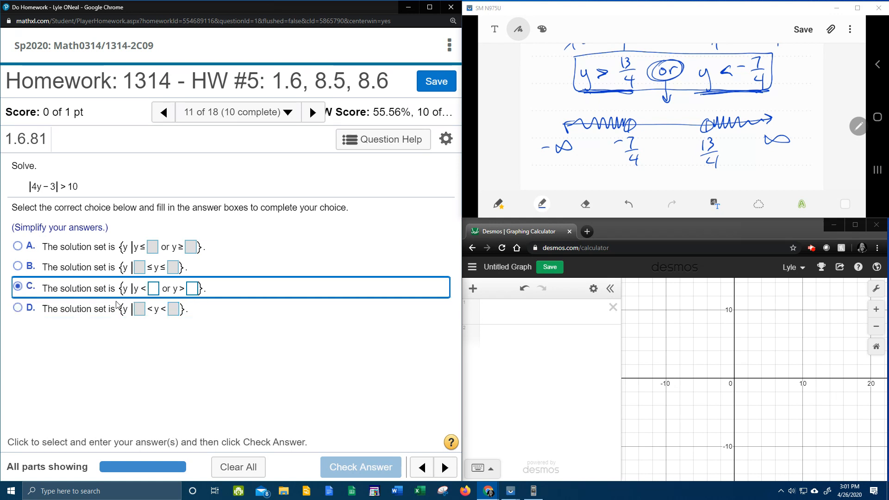
left_click(152, 288)
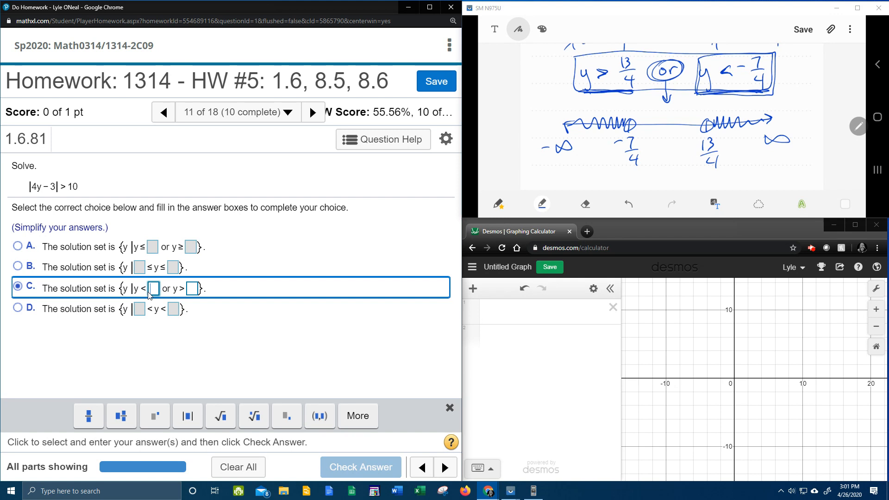
type("-")
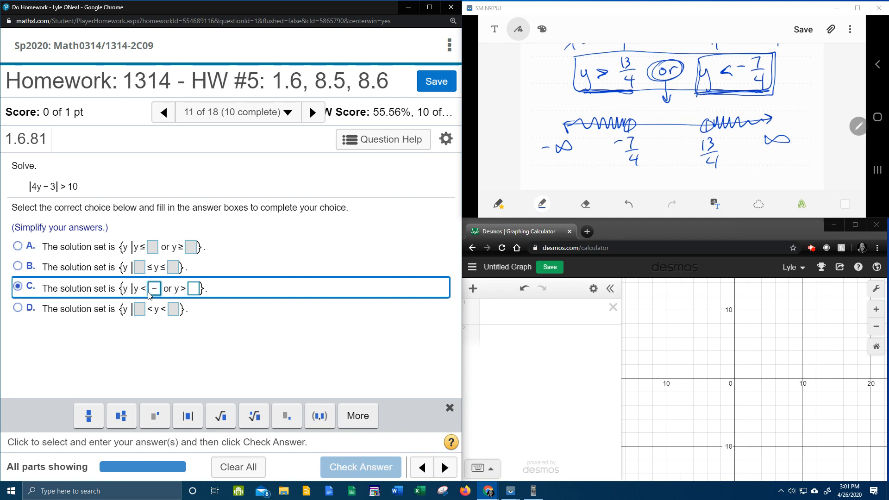
type("7/4")
left_click(195, 289)
type("13/")
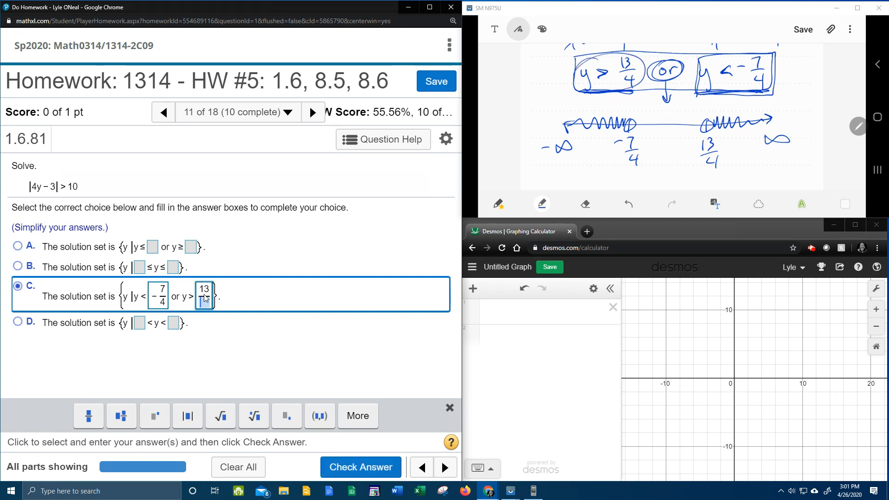
left_click(360, 467)
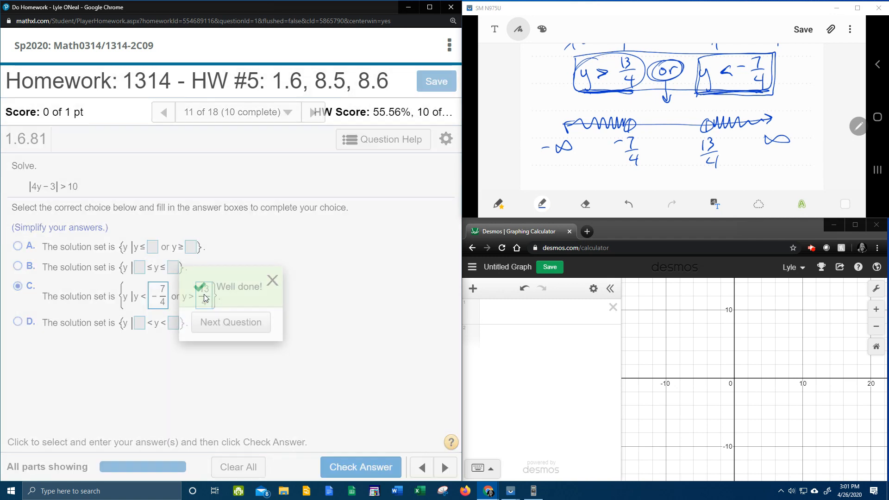